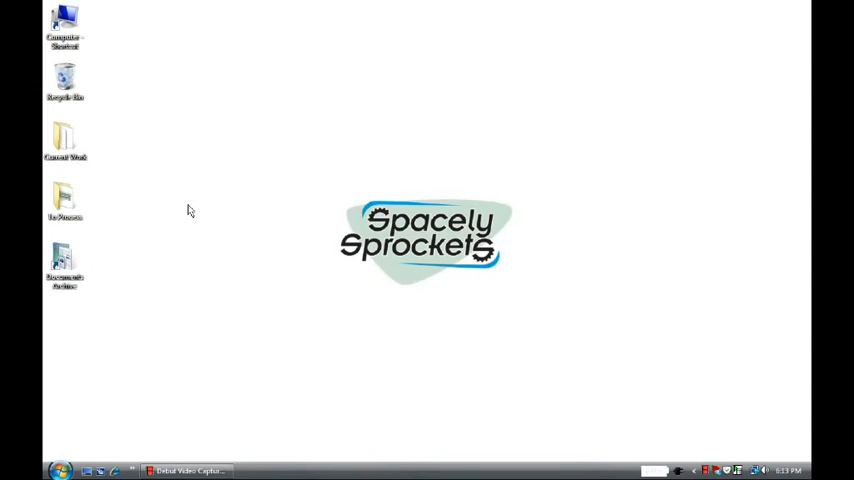
Open the Current Work folder, then close it again.
{"action": "double_click", "coordinate": [65, 140]}
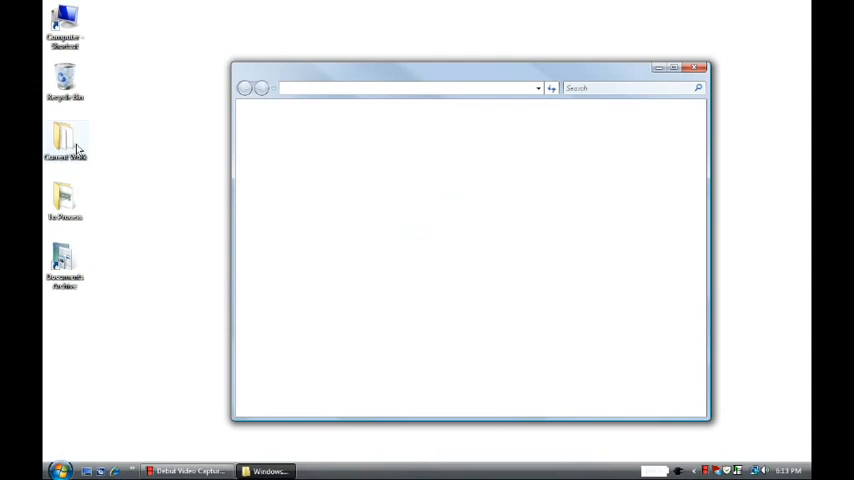
{"action": "double_click", "coordinate": [65, 140]}
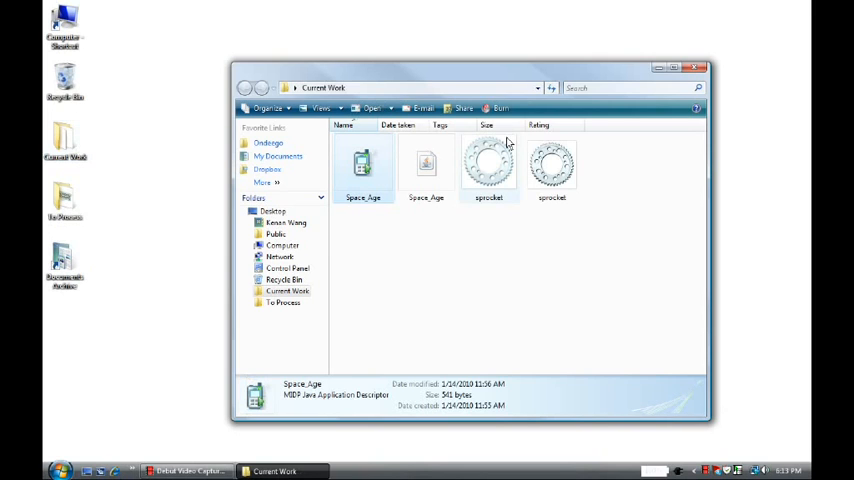
{"action": "mouse_move", "coordinate": [697, 69]}
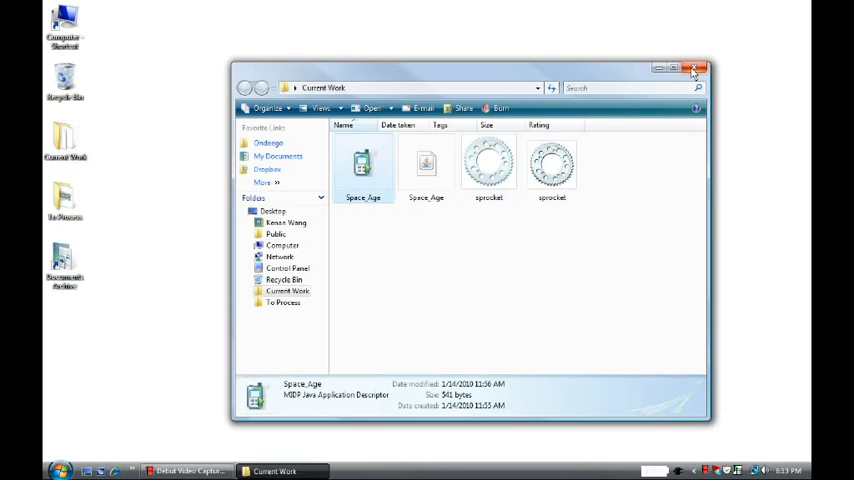
{"action": "mouse_move", "coordinate": [697, 69]}
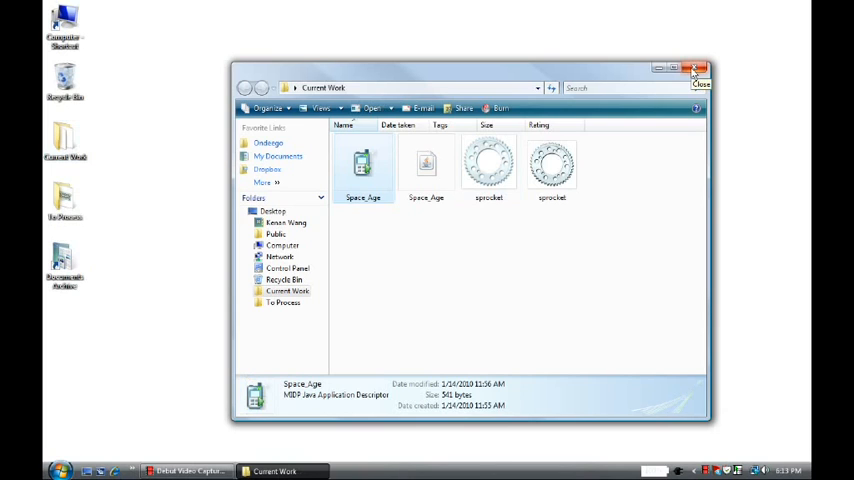
{"action": "left_click", "coordinate": [698, 68]}
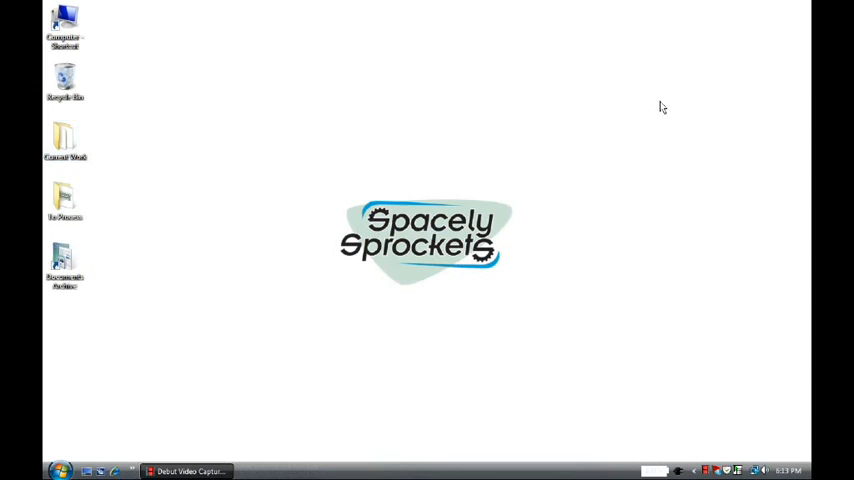
{"action": "mouse_move", "coordinate": [128, 446]}
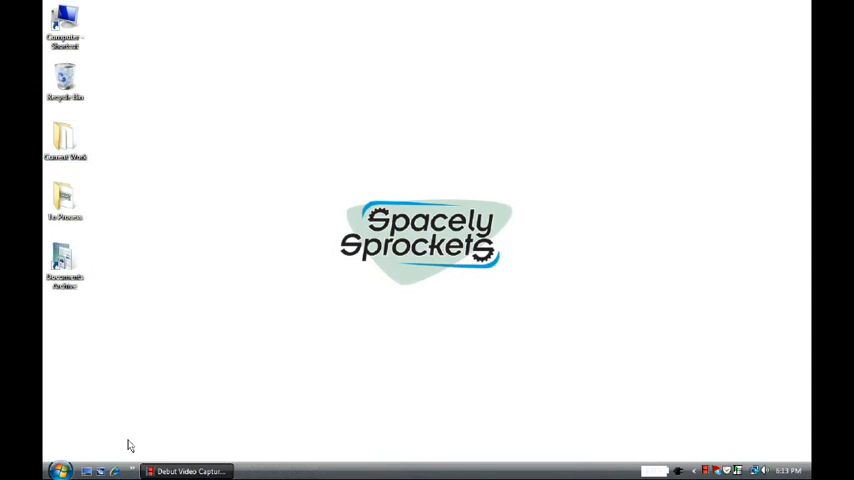
Launch Firefox and log in to AppCentral as the developer dan.
{"action": "left_click", "coordinate": [58, 470]}
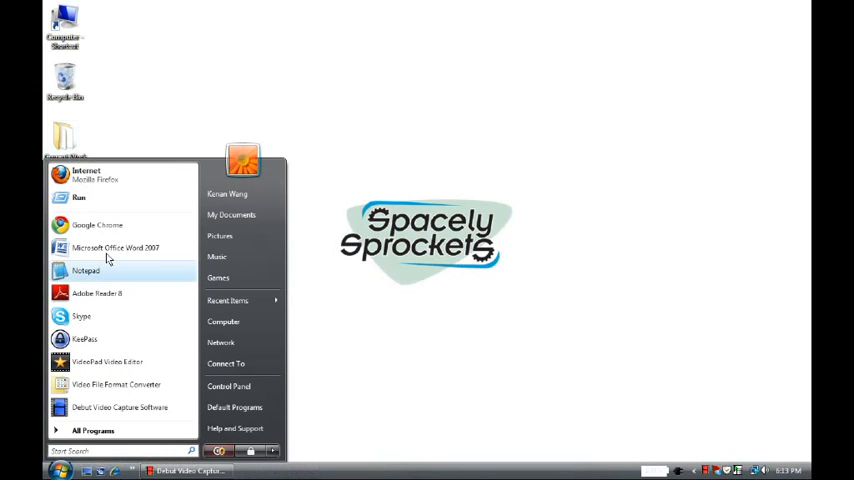
{"action": "mouse_move", "coordinate": [90, 175]}
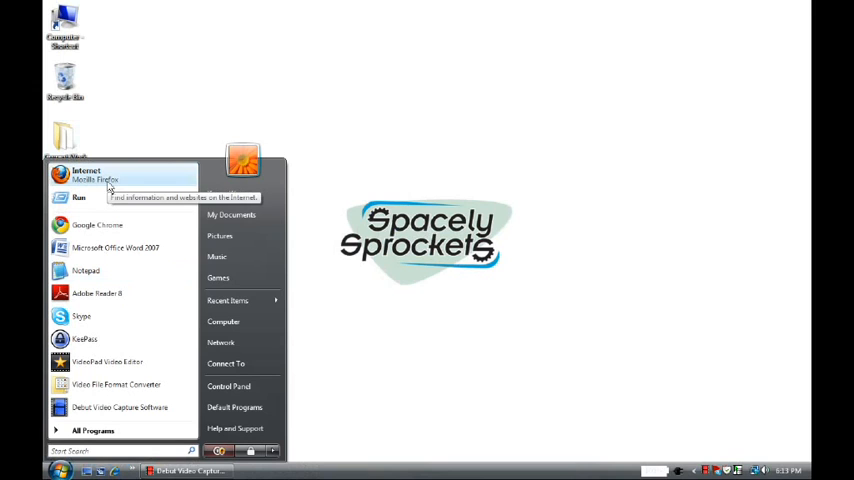
{"action": "left_click", "coordinate": [60, 470]}
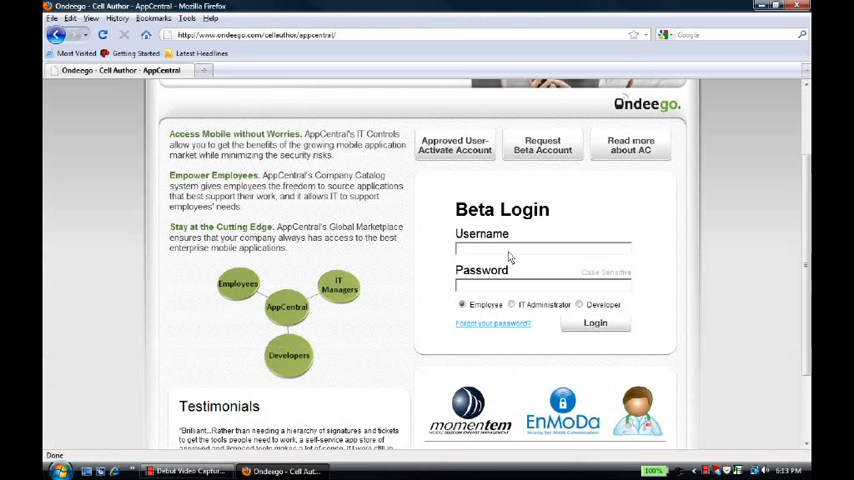
{"action": "type", "text": "dan"}
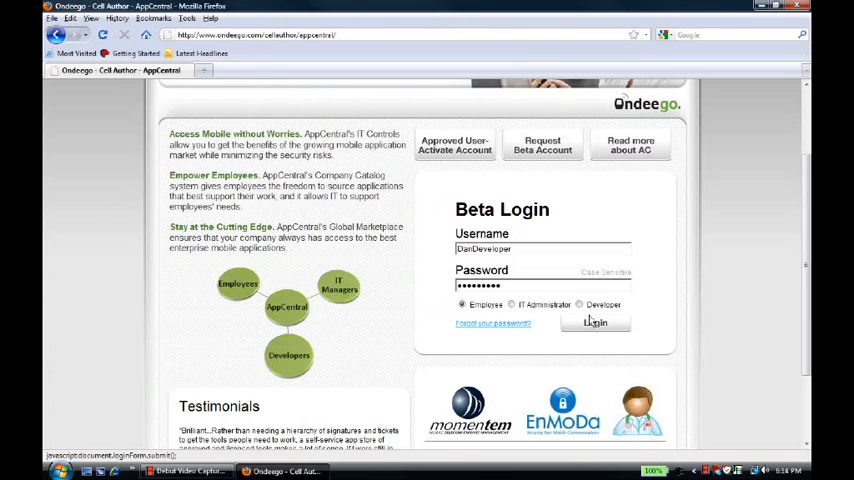
{"action": "left_click", "coordinate": [595, 322]}
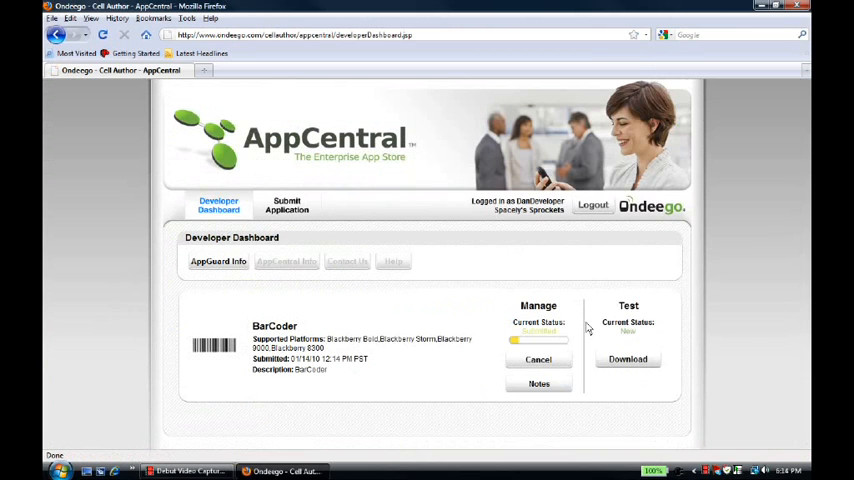
{"action": "mouse_move", "coordinate": [457, 311]}
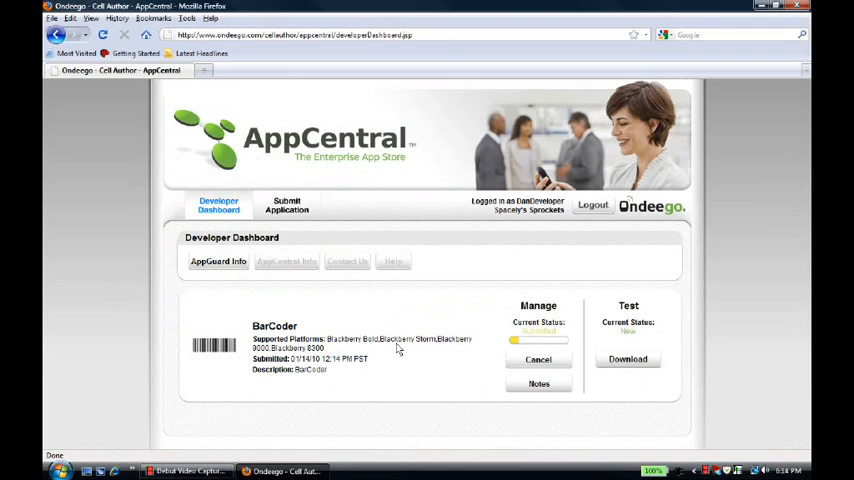
{"action": "mouse_move", "coordinate": [334, 236]}
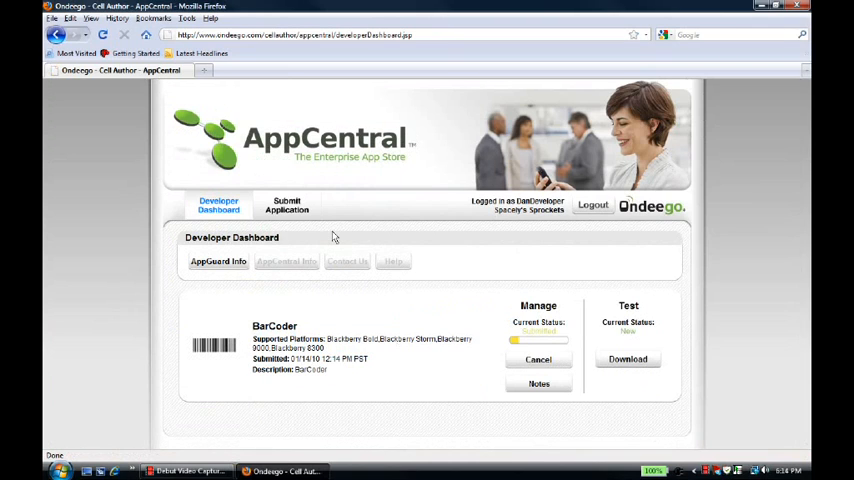
Open the 'Submit a J2ME application' form from the Submit Application section.
{"action": "left_click", "coordinate": [287, 205]}
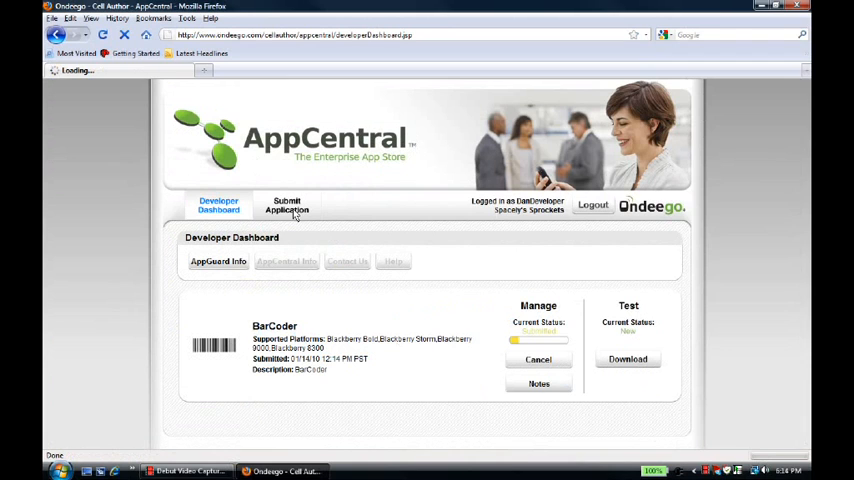
{"action": "left_click", "coordinate": [282, 205]}
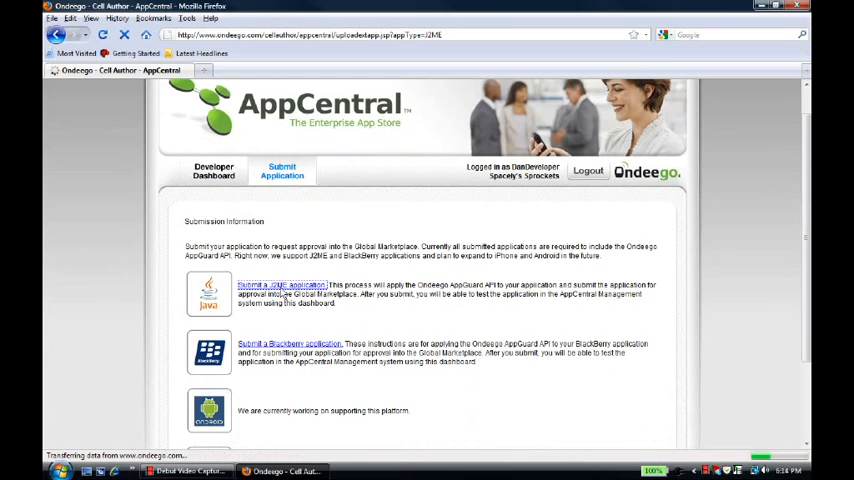
{"action": "left_click", "coordinate": [280, 285]}
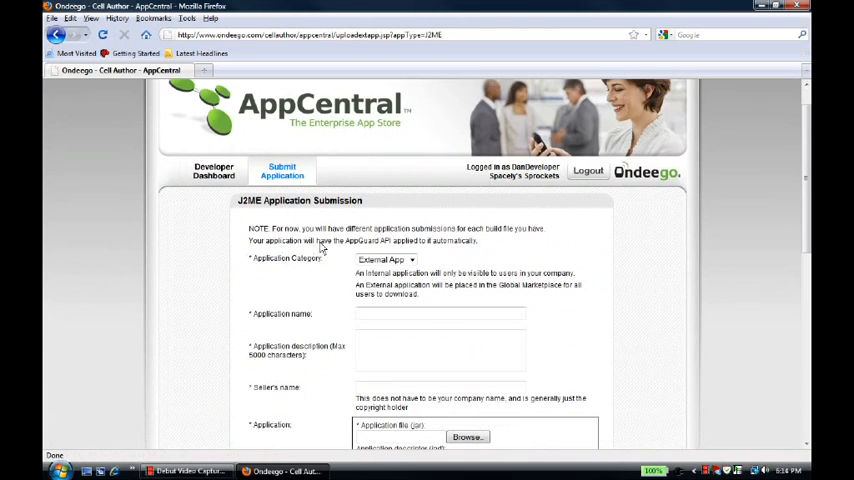
Fill in category Internal App, name Space Age, a description and seller dan.
{"action": "left_click_drag", "start_coordinate": [375, 241], "coordinate": [468, 241]}
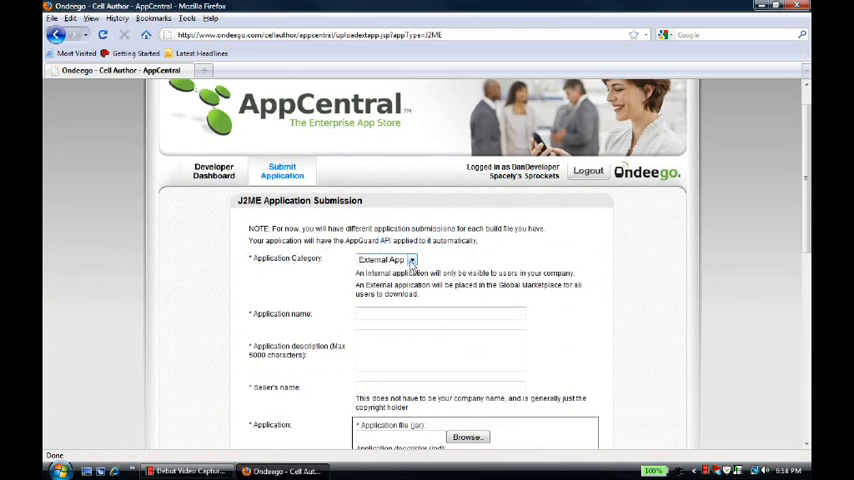
{"action": "left_click", "coordinate": [385, 259]}
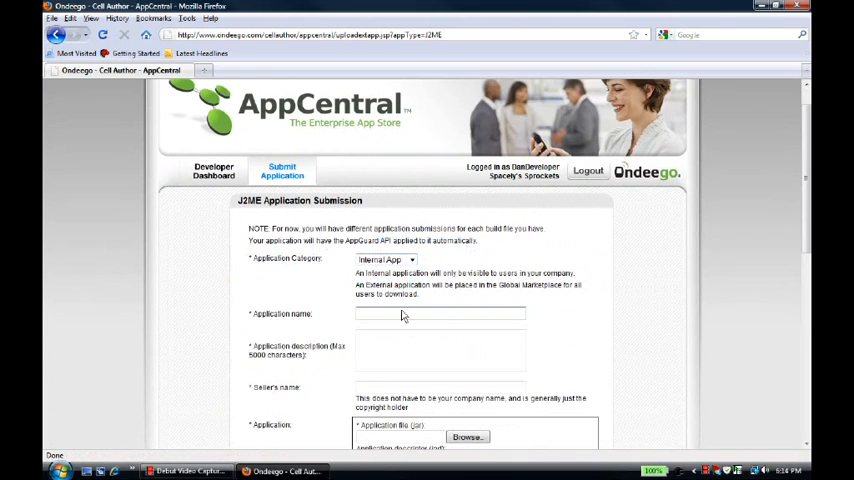
{"action": "type", "text": "Spac"}
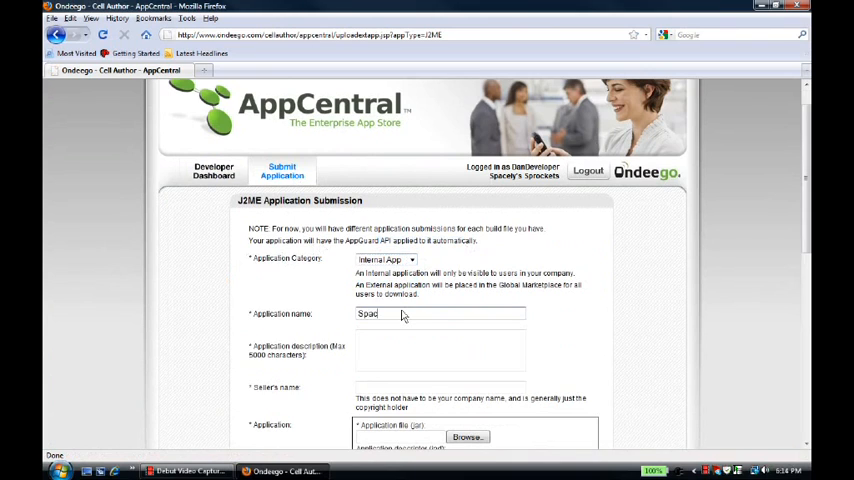
{"action": "type", "text": "Space Age"}
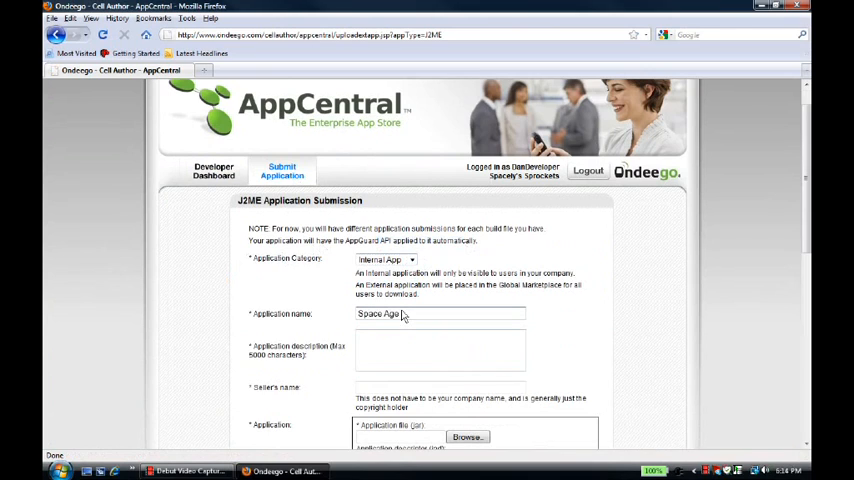
{"action": "type", "text": "this is an app for sales people"}
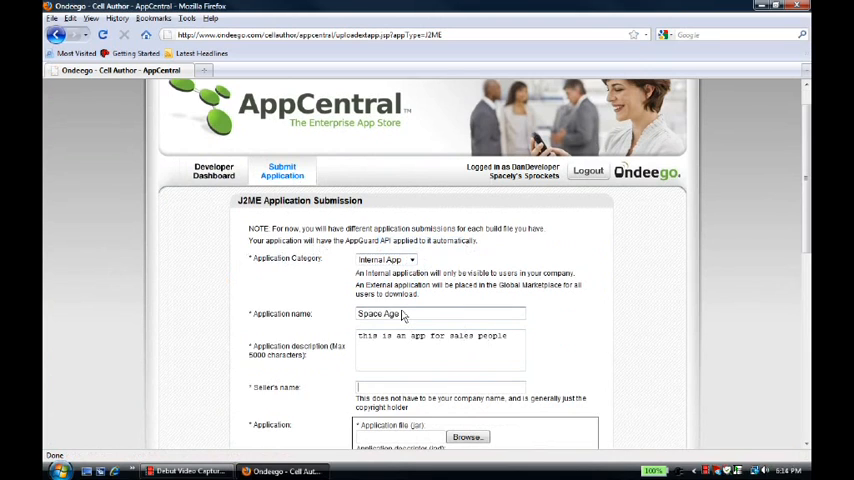
{"action": "type", "text": "dan"}
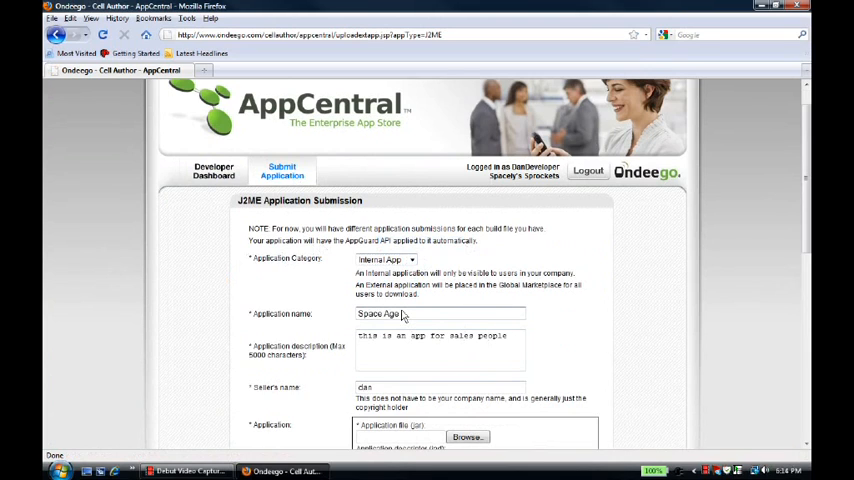
{"action": "scroll", "scroll_direction": "down", "scroll_amount": 3}
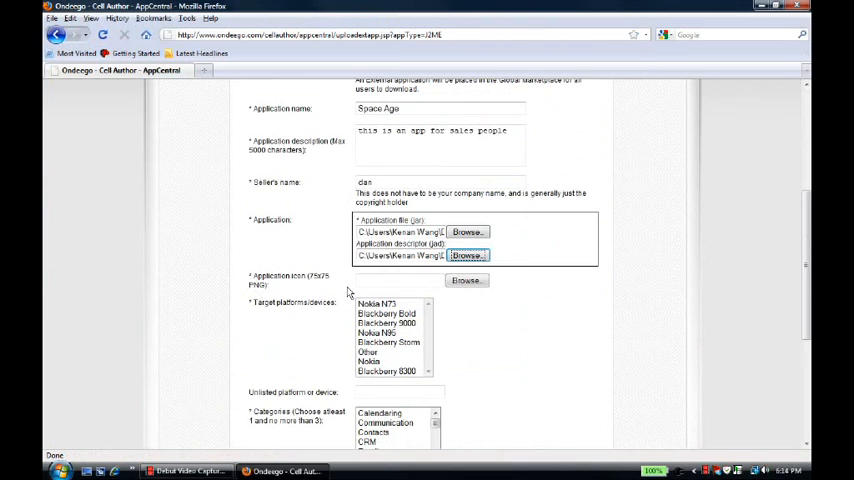
Attach an icon image from Current Work and submit the Space Age upload.
{"action": "left_click", "coordinate": [466, 280]}
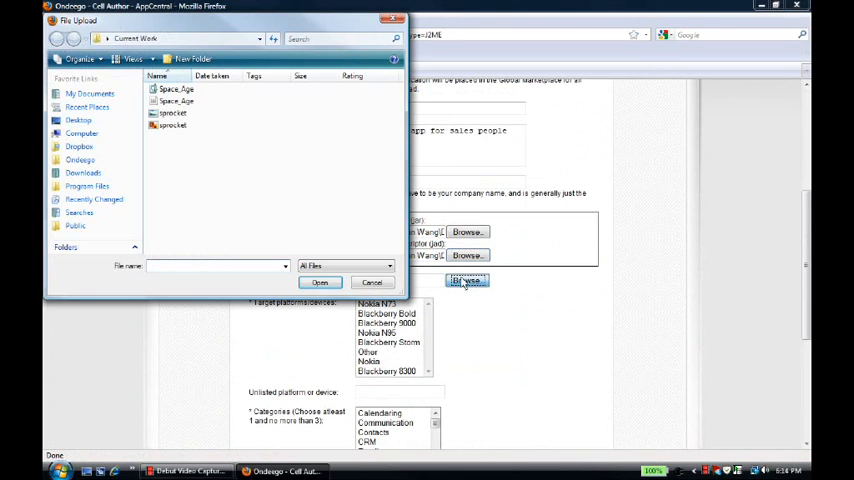
{"action": "left_click", "coordinate": [319, 282]}
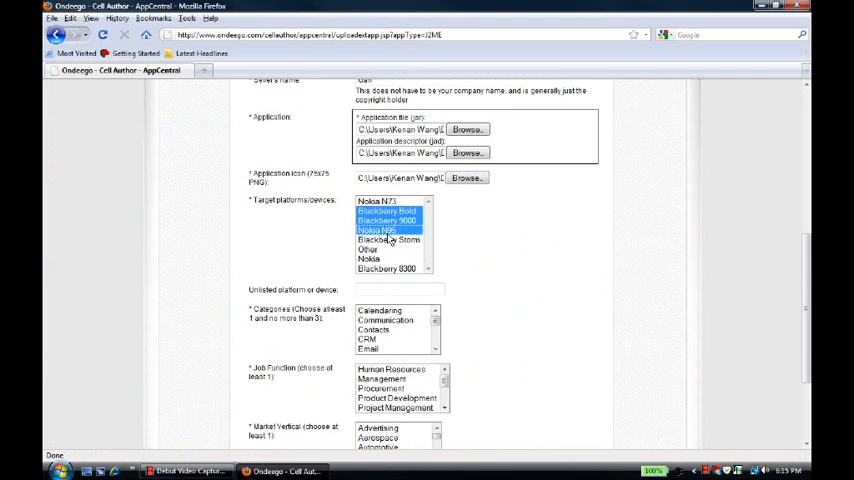
{"action": "scroll", "scroll_direction": "down", "scroll_amount": 3}
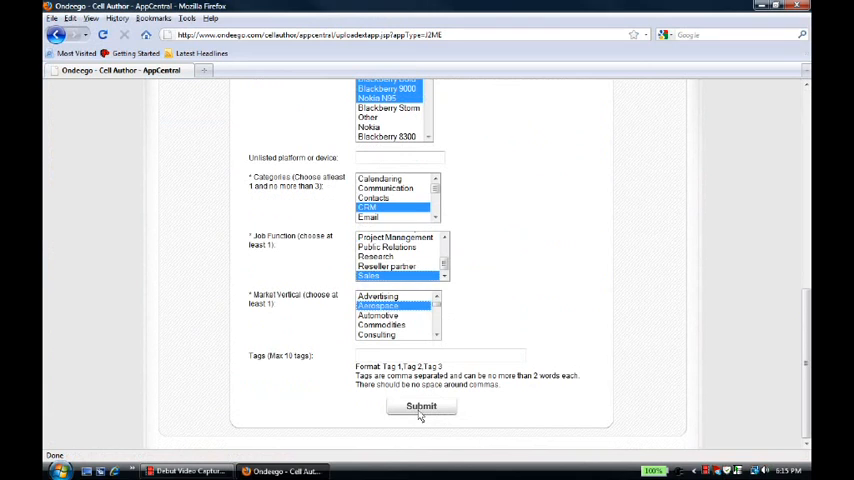
{"action": "left_click", "coordinate": [421, 406]}
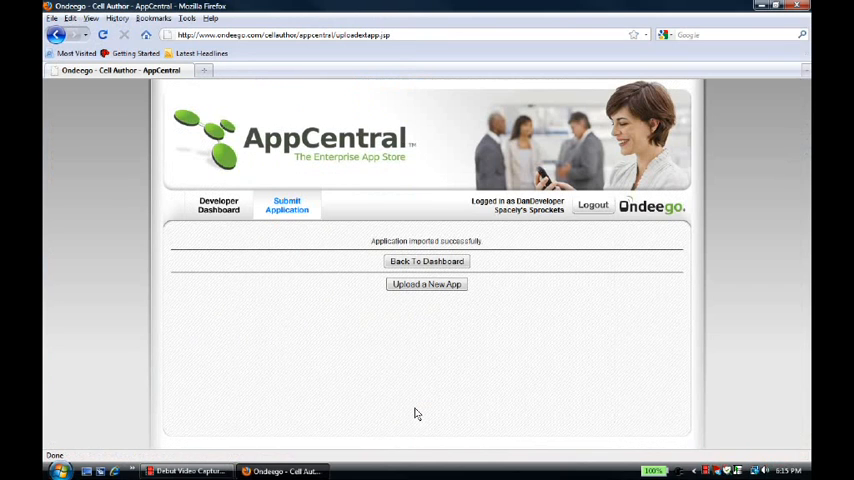
Go back to the Developer Dashboard and highlight the submitted Space Age entry.
{"action": "left_click", "coordinate": [426, 261]}
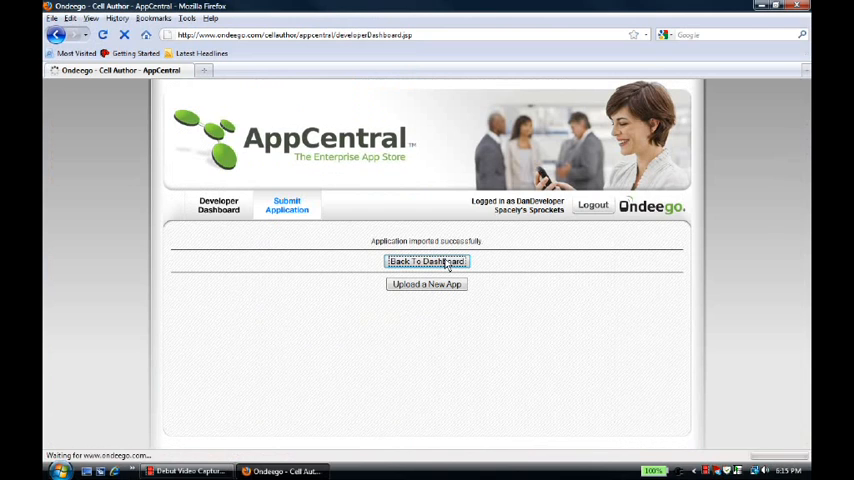
{"action": "left_click", "coordinate": [426, 261]}
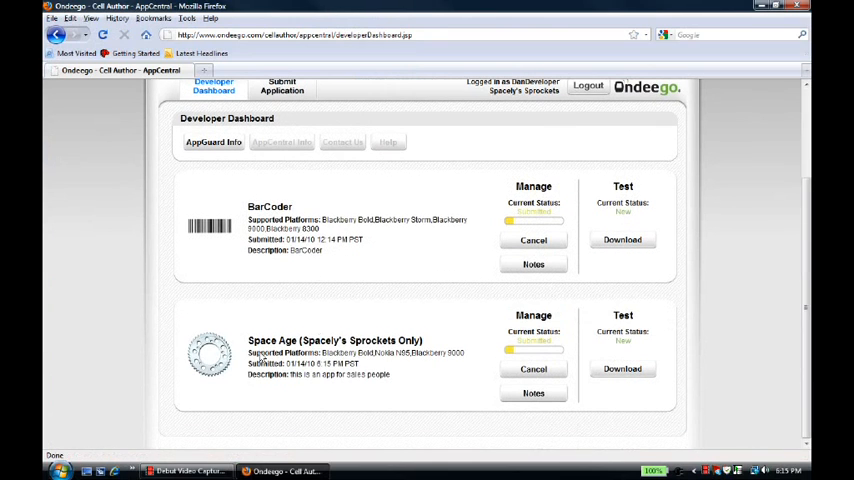
{"action": "double_click", "coordinate": [271, 341]}
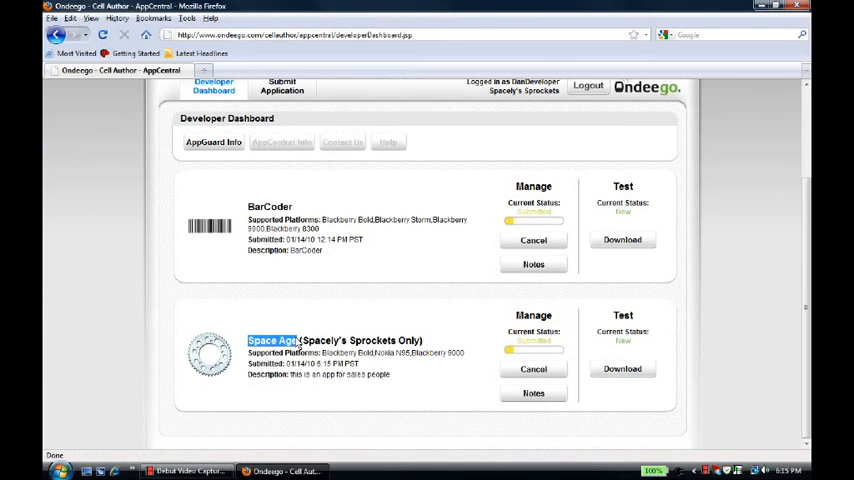
{"action": "left_click_drag", "start_coordinate": [300, 340], "coordinate": [422, 340]}
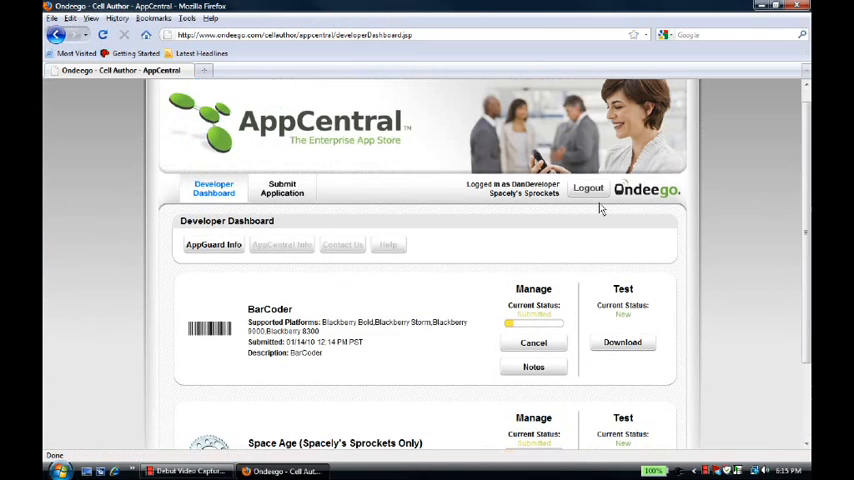
Log out of the developer account and log in as IngridIT.
{"action": "left_click", "coordinate": [588, 188]}
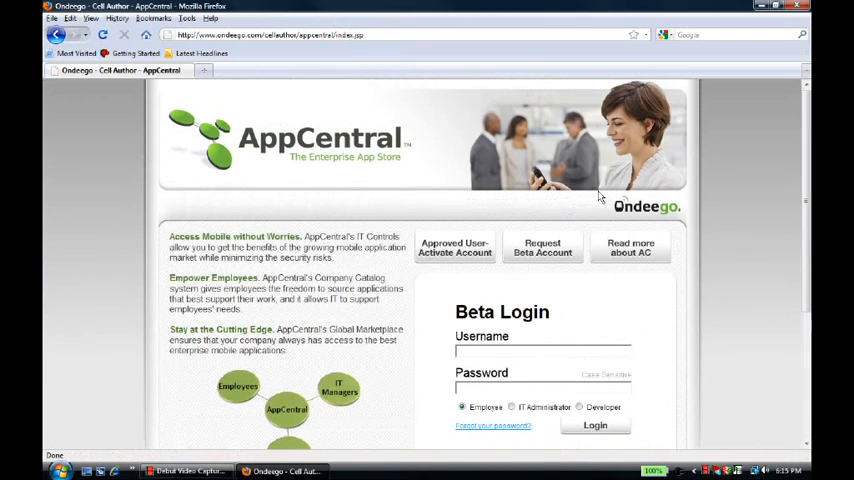
{"action": "mouse_move", "coordinate": [592, 222]}
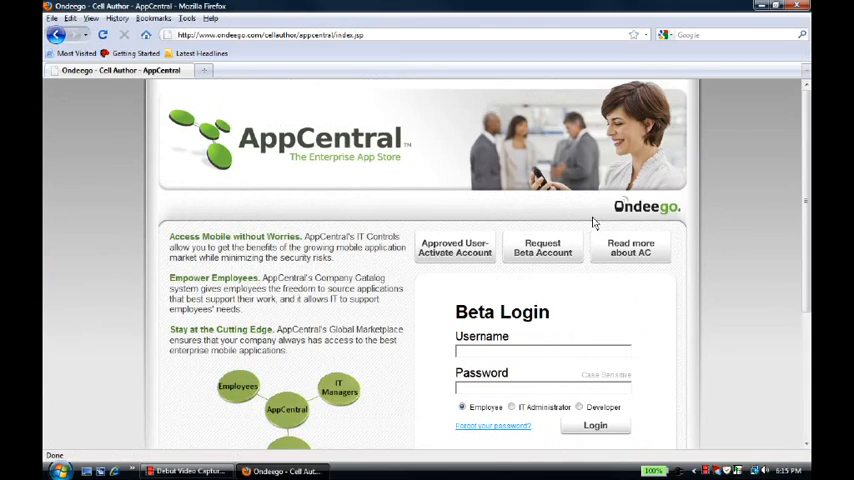
{"action": "type", "text": "IngridIT"}
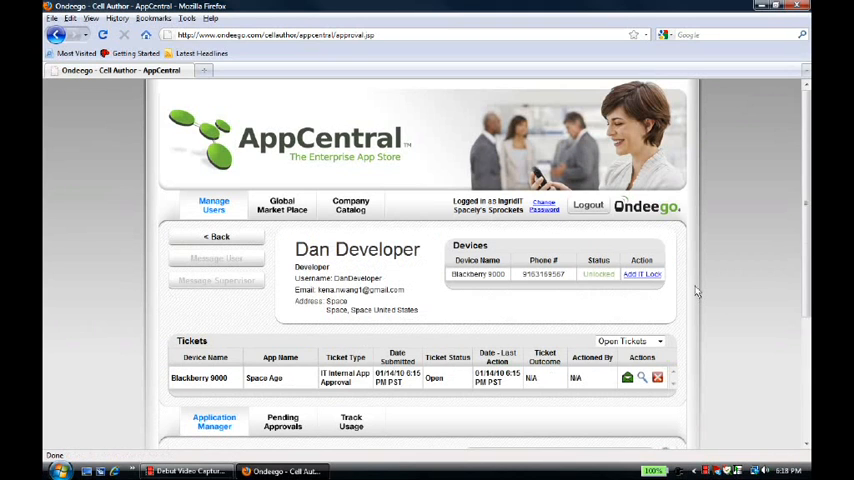
Select the open Space Age ticket and look up its pending approval.
{"action": "scroll", "scroll_direction": "down", "scroll_amount": 3}
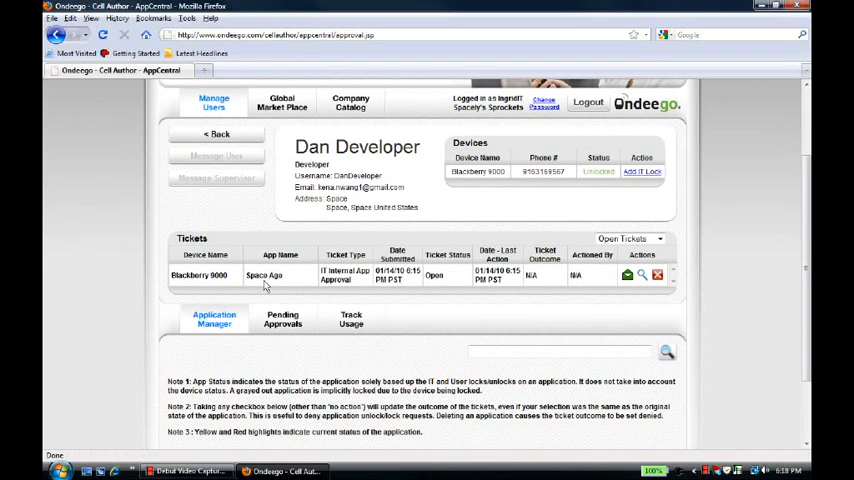
{"action": "left_click", "coordinate": [264, 275]}
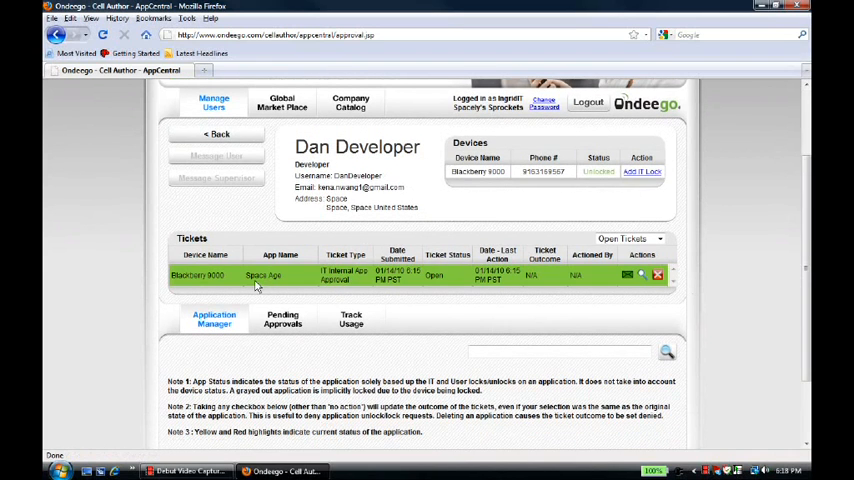
{"action": "mouse_move", "coordinate": [287, 280]}
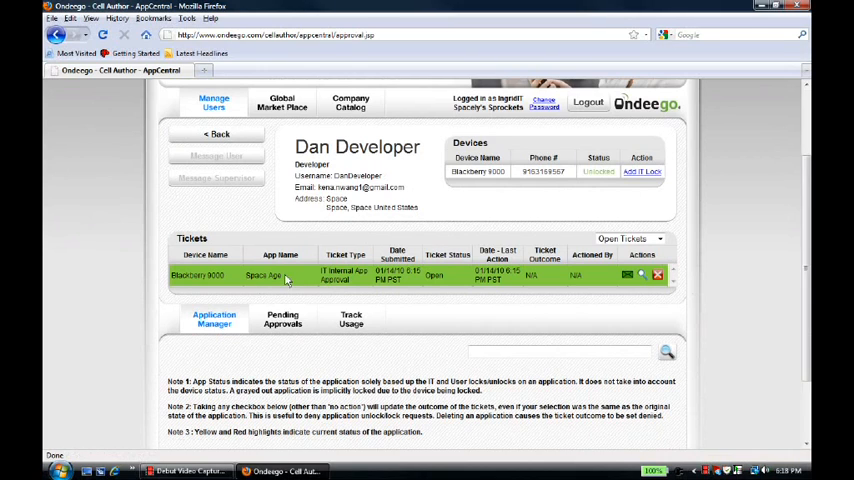
{"action": "mouse_move", "coordinate": [354, 292]}
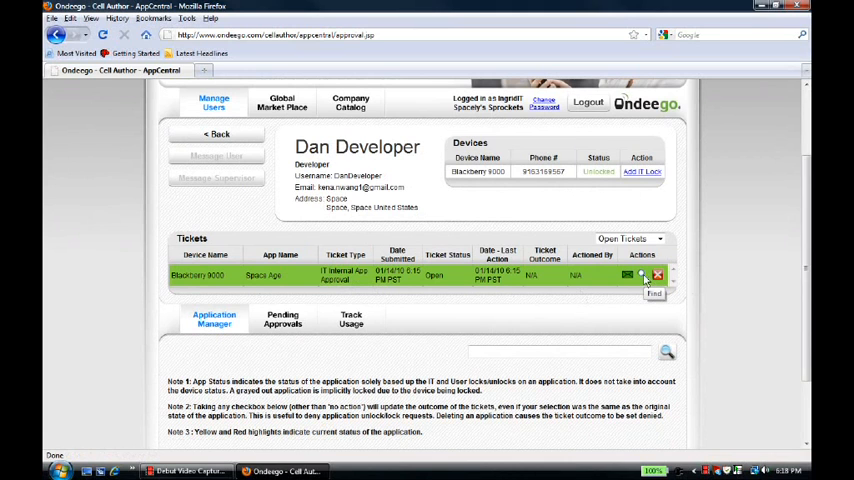
{"action": "left_click", "coordinate": [282, 315]}
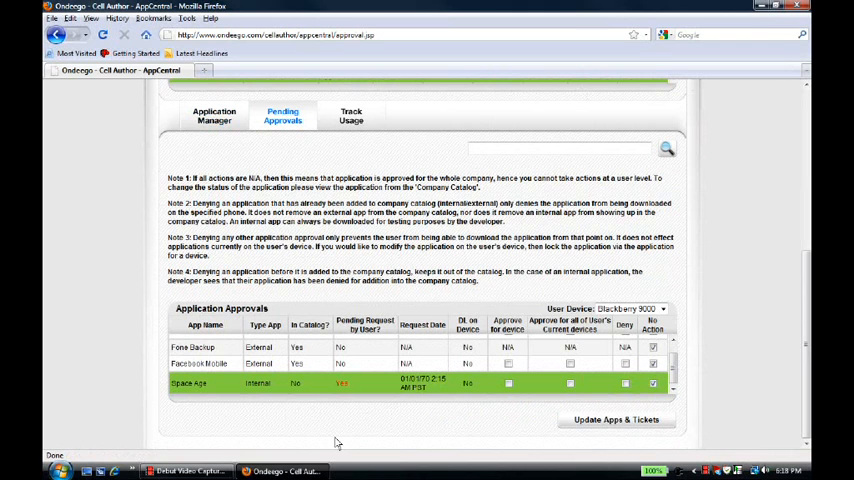
{"action": "mouse_move", "coordinate": [216, 391]}
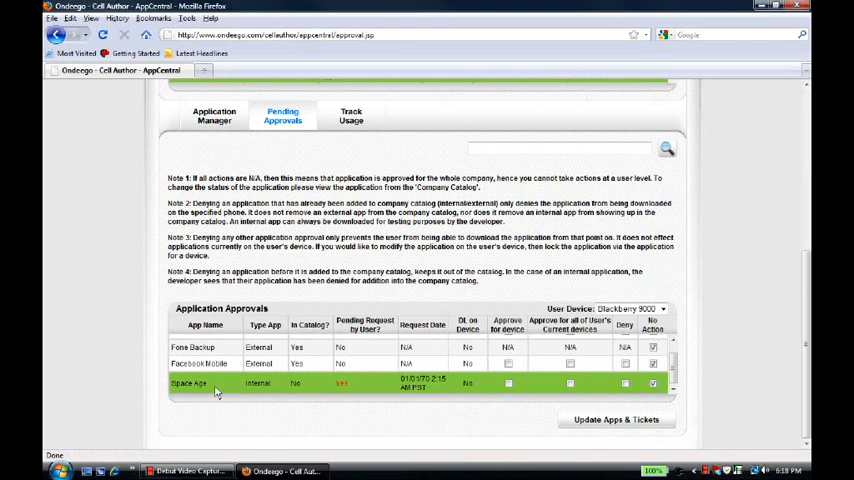
Open the Space Age row in Application Approvals to view its details.
{"action": "left_click", "coordinate": [188, 384]}
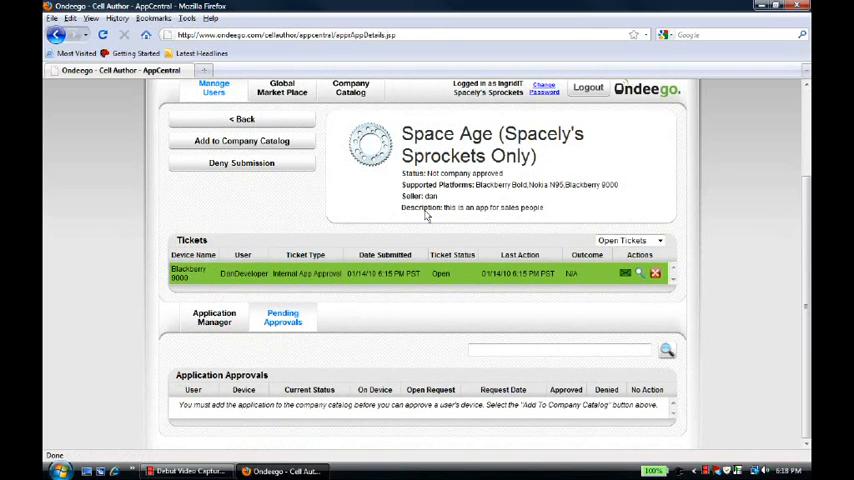
{"action": "mouse_move", "coordinate": [548, 212]}
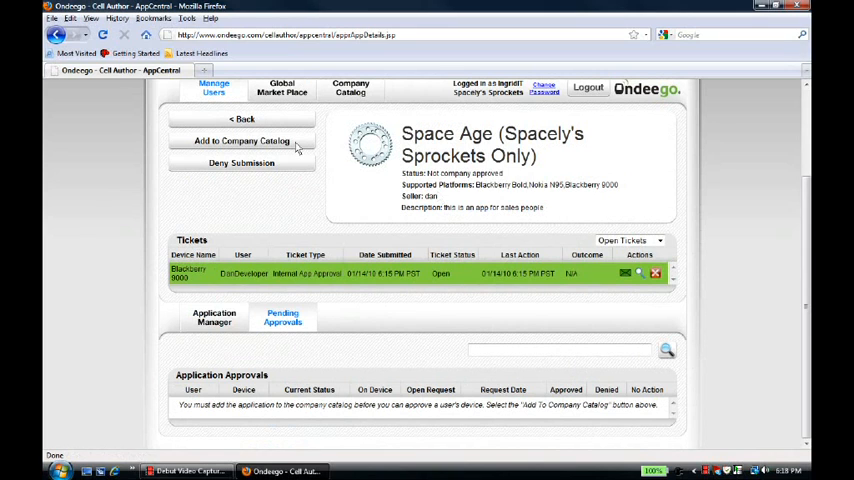
Add Space Age to the catalog with individual user approval and AppGuard set to Yes.
{"action": "left_click", "coordinate": [242, 140]}
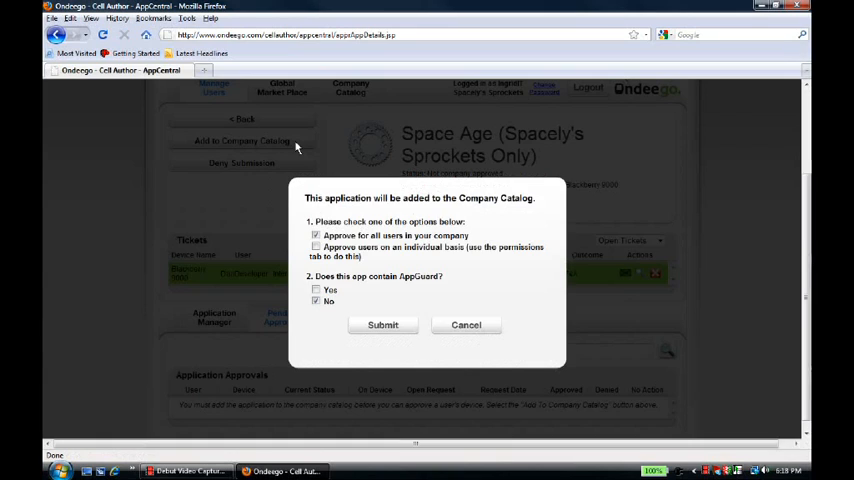
{"action": "mouse_move", "coordinate": [400, 259]}
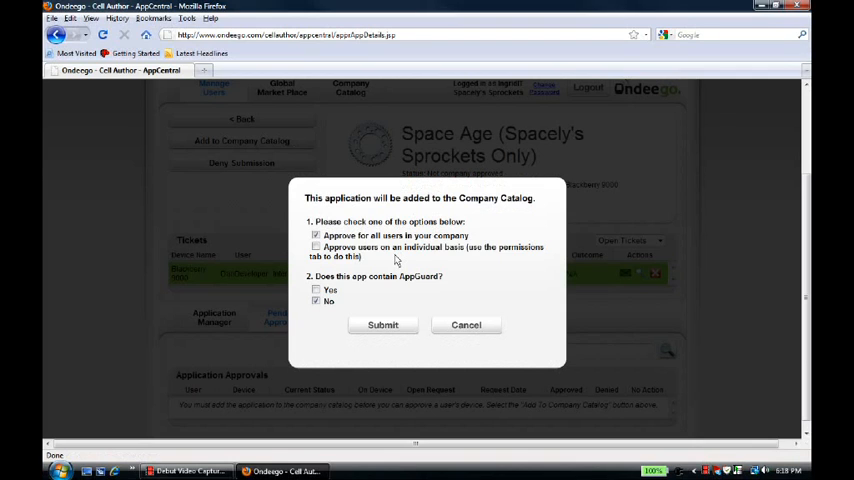
{"action": "left_click", "coordinate": [316, 247]}
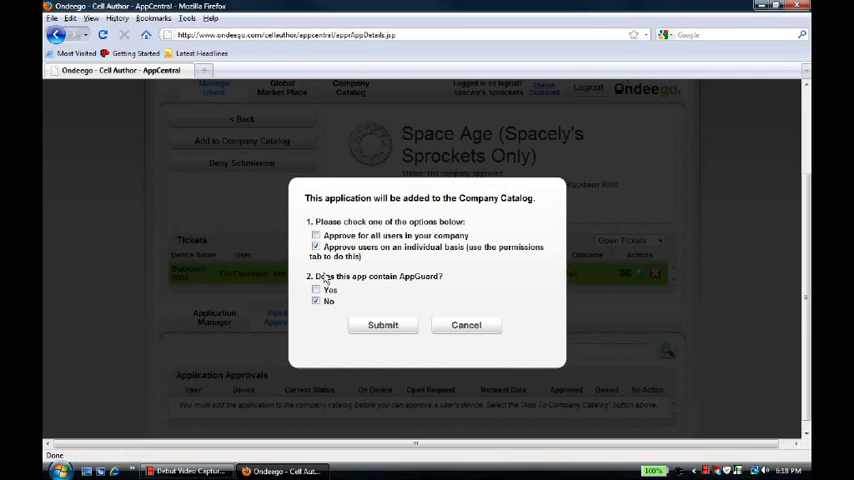
{"action": "mouse_move", "coordinate": [342, 295]}
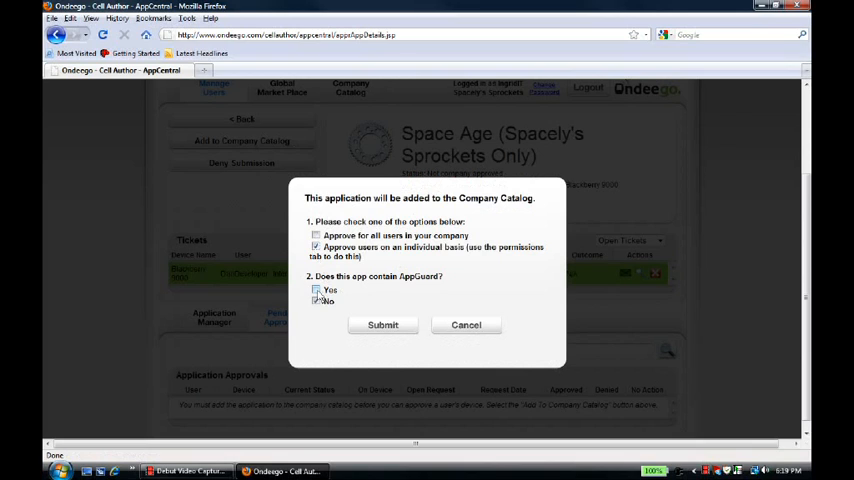
{"action": "left_click", "coordinate": [316, 290]}
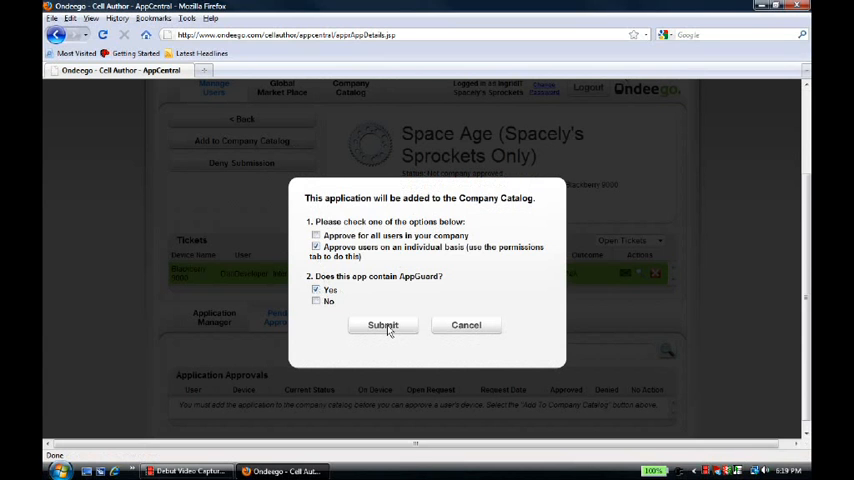
{"action": "left_click", "coordinate": [383, 325]}
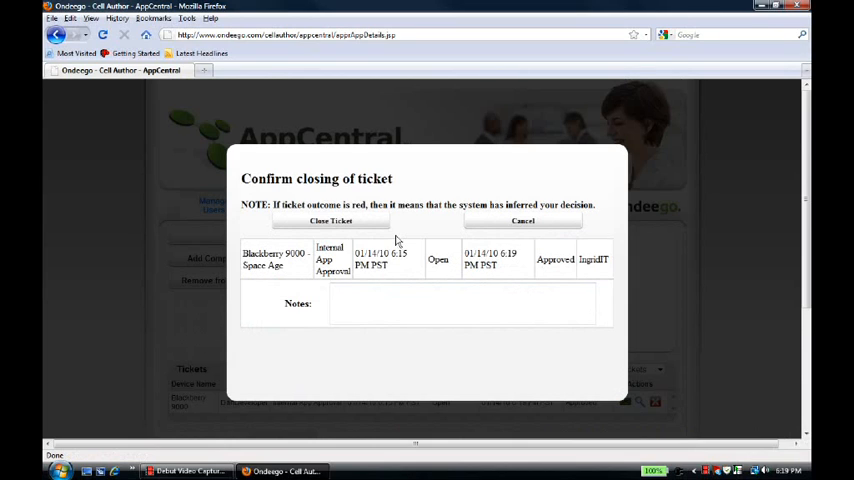
Close the Space Age ticket and log out of the IngridIT account.
{"action": "left_click", "coordinate": [331, 221]}
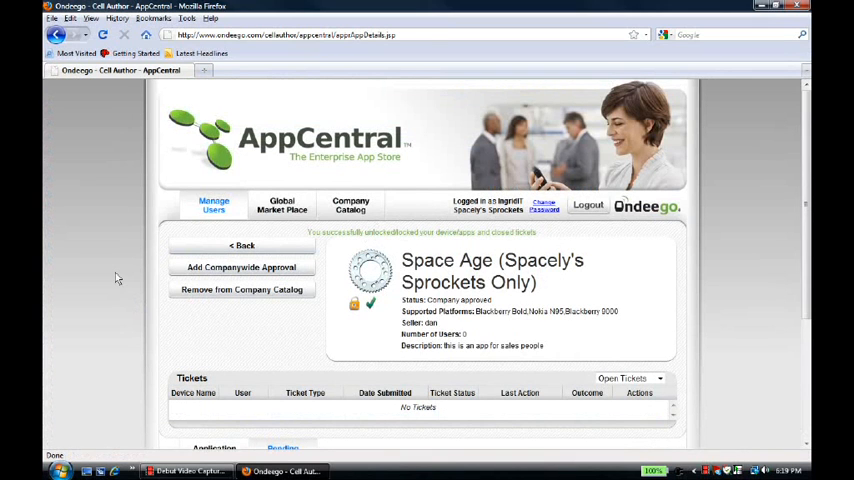
{"action": "scroll", "scroll_direction": "down", "scroll_amount": 3}
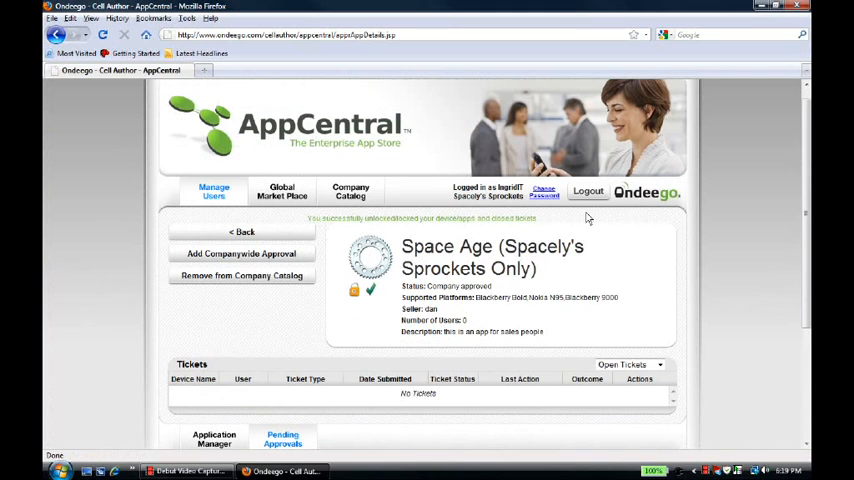
{"action": "left_click", "coordinate": [588, 192]}
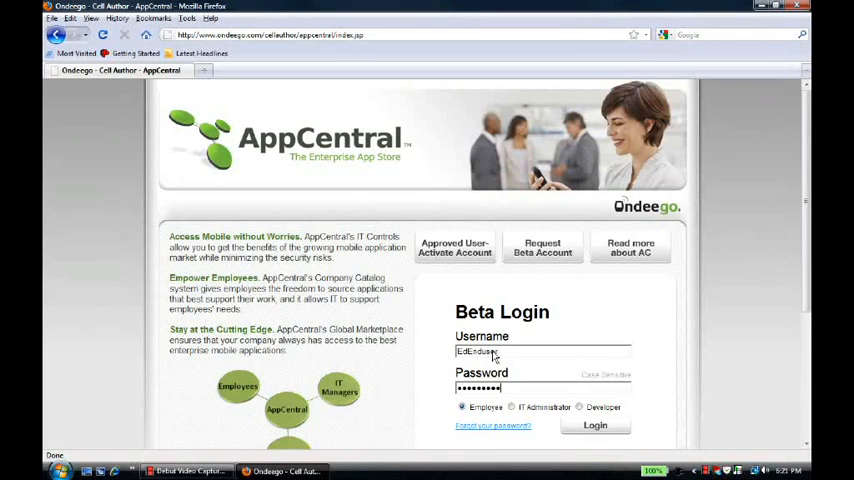
From the Company Catalog, open Space Age's details, showing Not Approved for Blackberry 9000.
{"action": "left_click", "coordinate": [594, 425]}
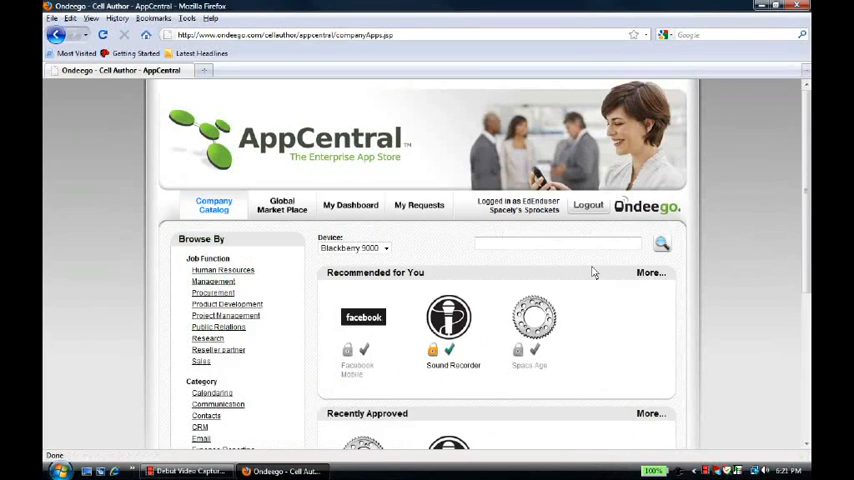
{"action": "mouse_move", "coordinate": [590, 270]}
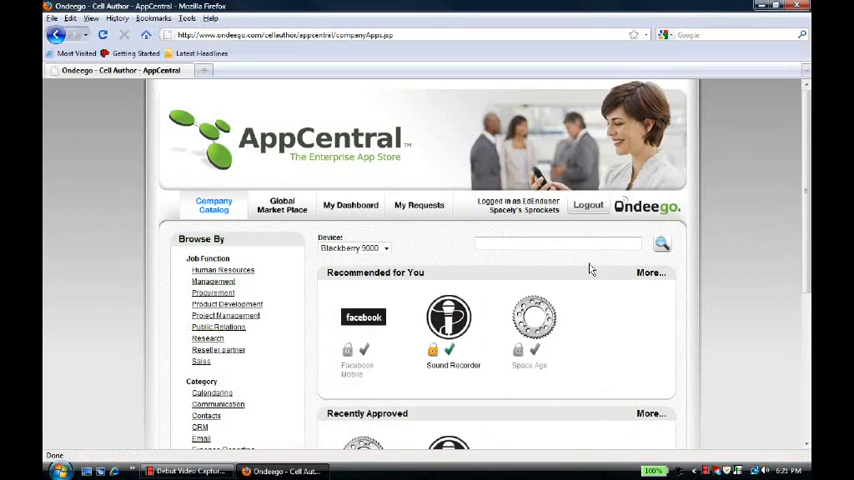
{"action": "mouse_move", "coordinate": [207, 229]}
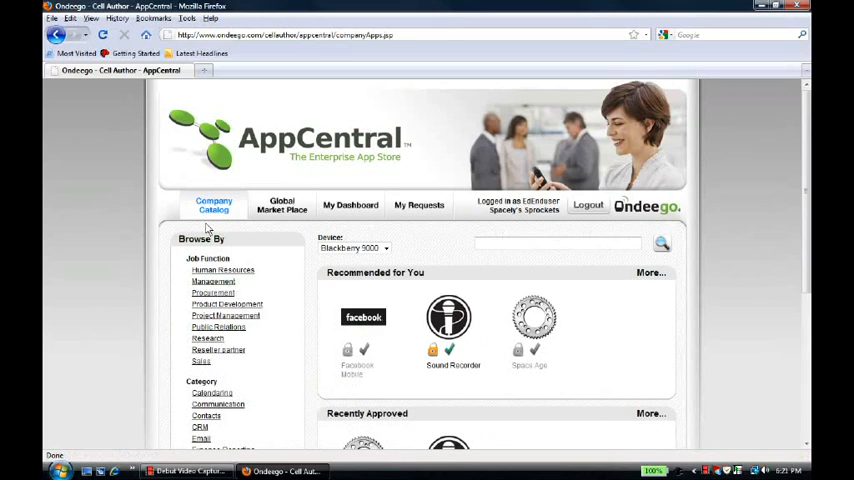
{"action": "mouse_move", "coordinate": [556, 337]}
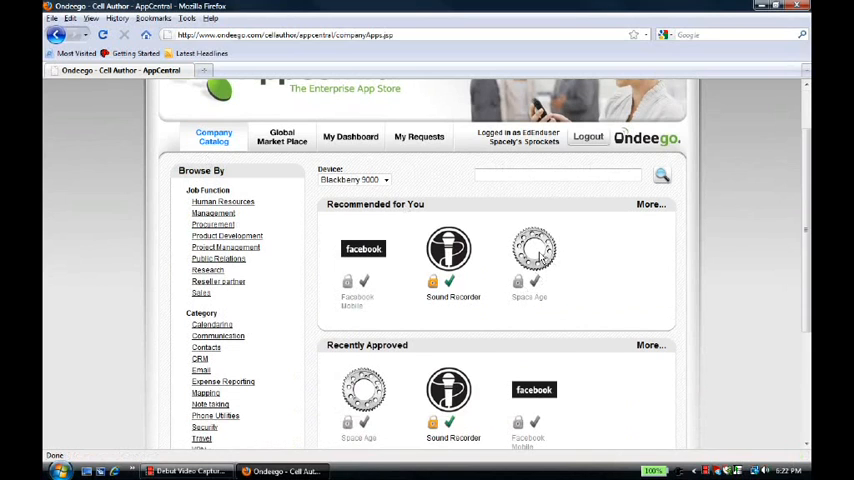
{"action": "left_click", "coordinate": [534, 250]}
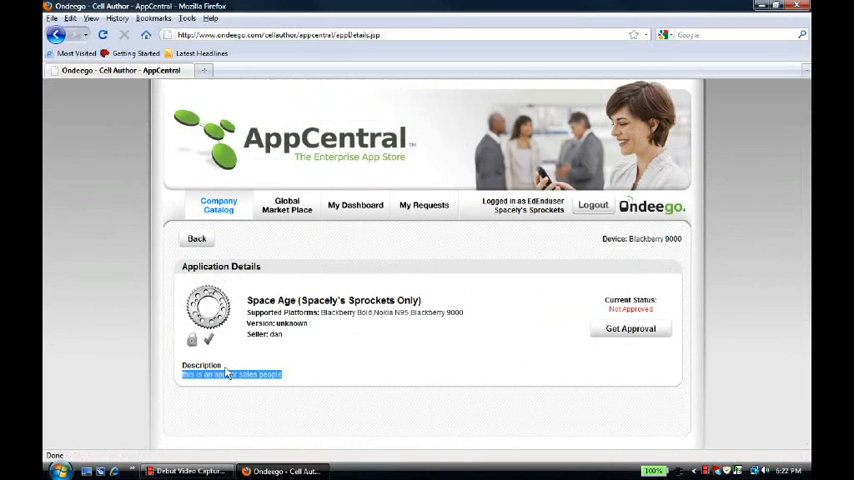
Submit a Space Age approval request with no note.
{"action": "left_click", "coordinate": [298, 378]}
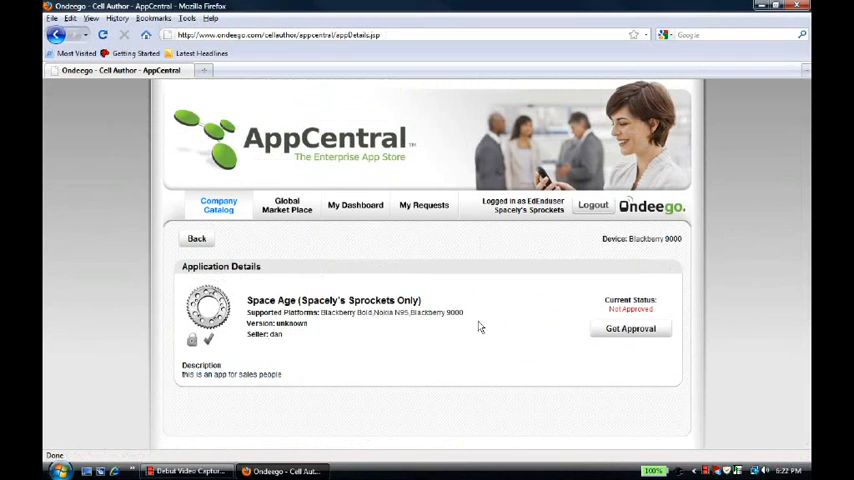
{"action": "left_click", "coordinate": [630, 328]}
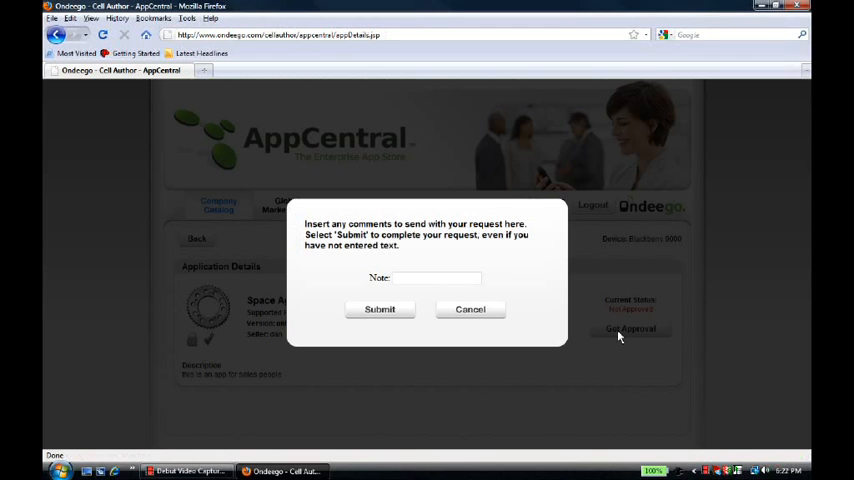
{"action": "left_click", "coordinate": [379, 309]}
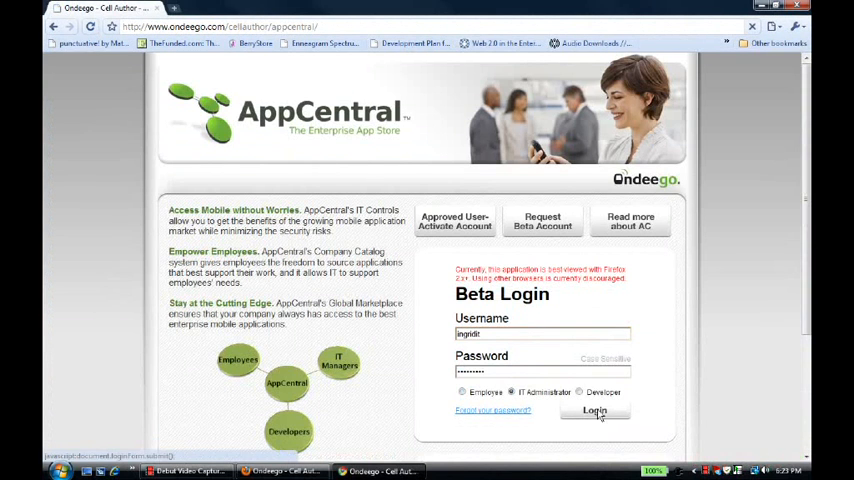
Sign in as IT administrator IngridIT and review Ed Enduser's pending Space Age approval.
{"action": "left_click", "coordinate": [594, 410]}
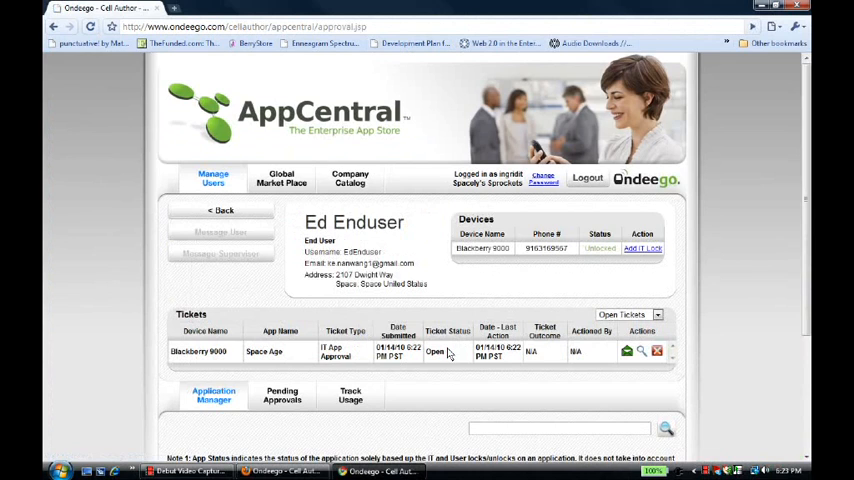
{"action": "scroll", "scroll_direction": "down", "scroll_amount": 3}
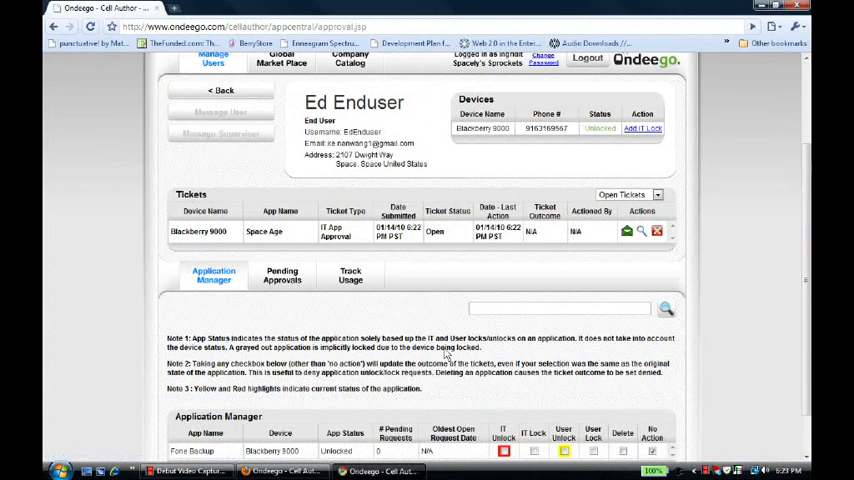
{"action": "mouse_move", "coordinate": [395, 125]}
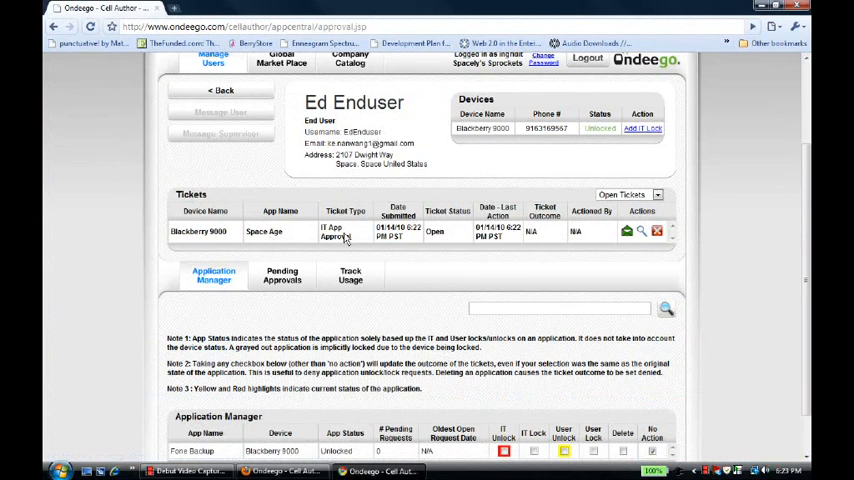
{"action": "mouse_move", "coordinate": [551, 300]}
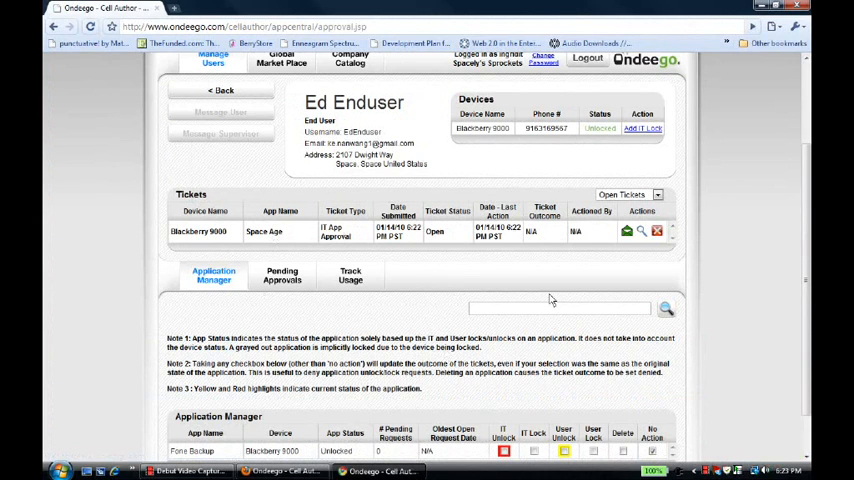
{"action": "mouse_move", "coordinate": [642, 232]}
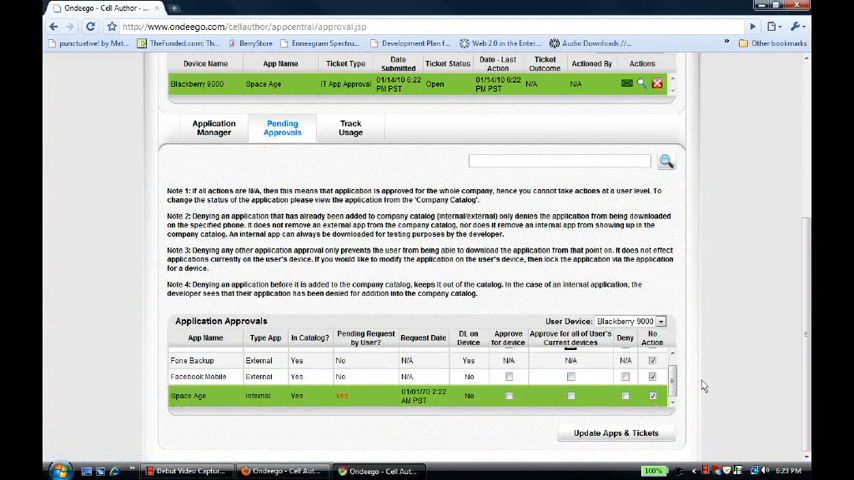
{"action": "mouse_move", "coordinate": [585, 450]}
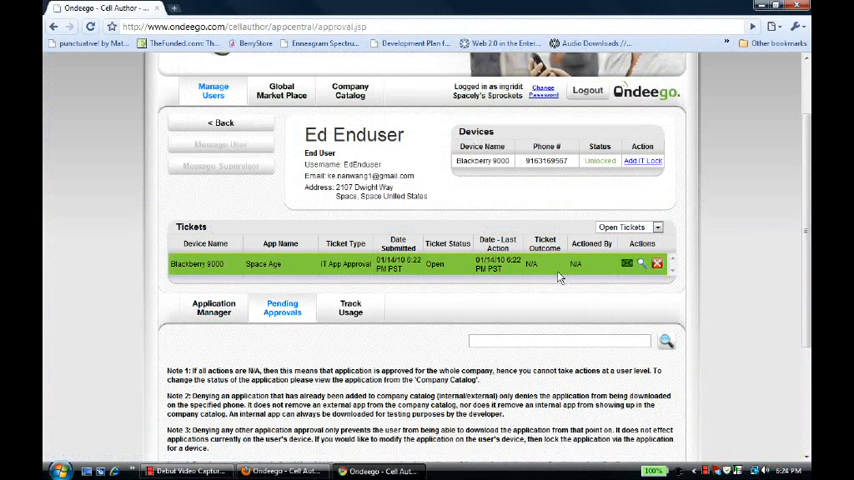
{"action": "scroll", "scroll_direction": "down", "scroll_amount": 3}
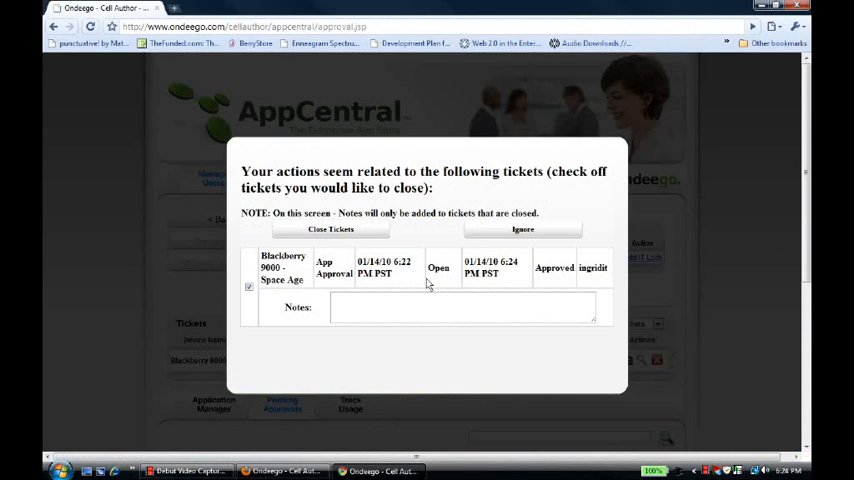
{"action": "mouse_move", "coordinate": [416, 283]}
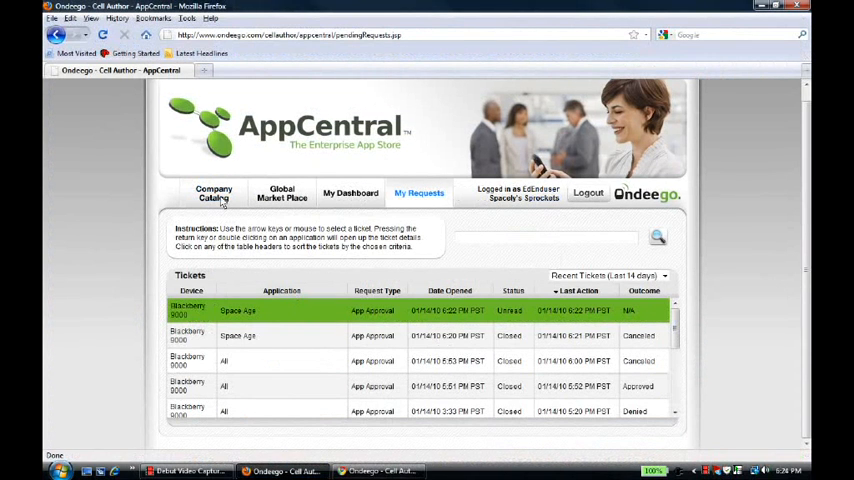
Go from Company Catalog to My Requests, where the Space Age ticket shows Closed, Approved.
{"action": "left_click", "coordinate": [213, 193]}
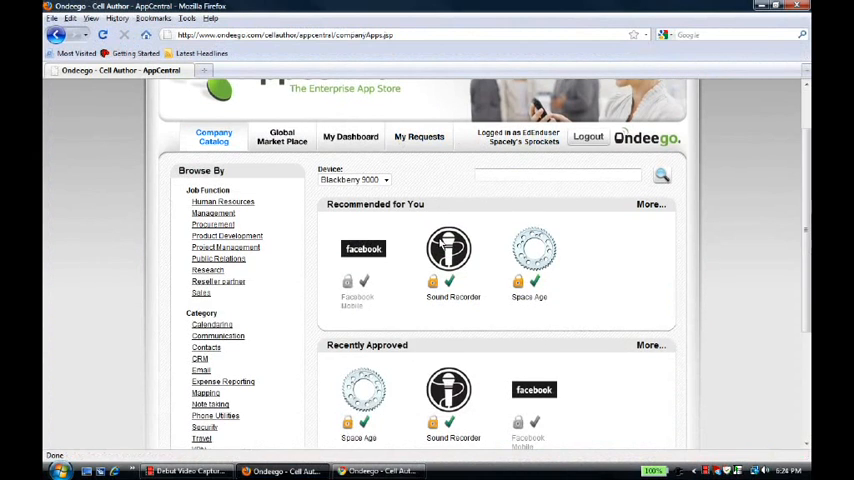
{"action": "mouse_move", "coordinate": [500, 232]}
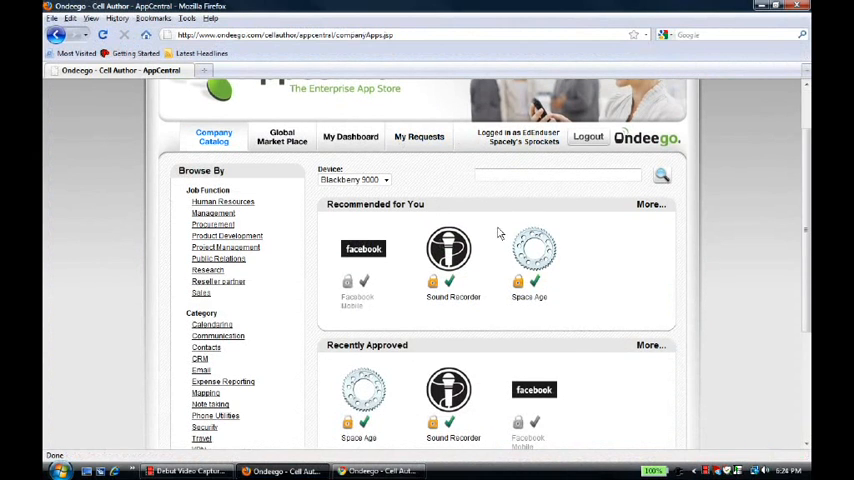
{"action": "mouse_move", "coordinate": [593, 308]}
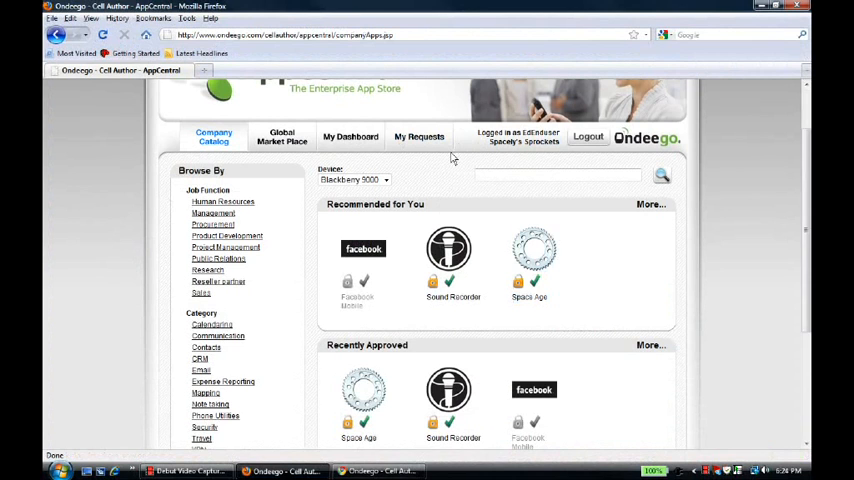
{"action": "left_click", "coordinate": [419, 136]}
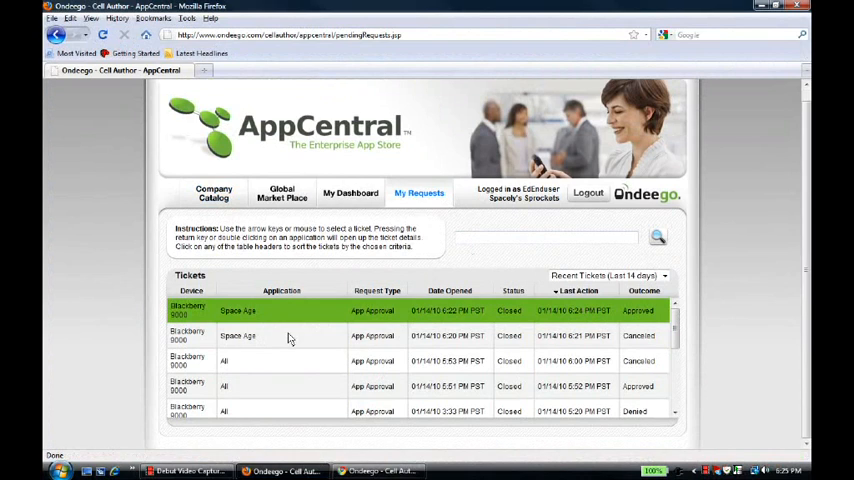
{"action": "mouse_move", "coordinate": [570, 330]}
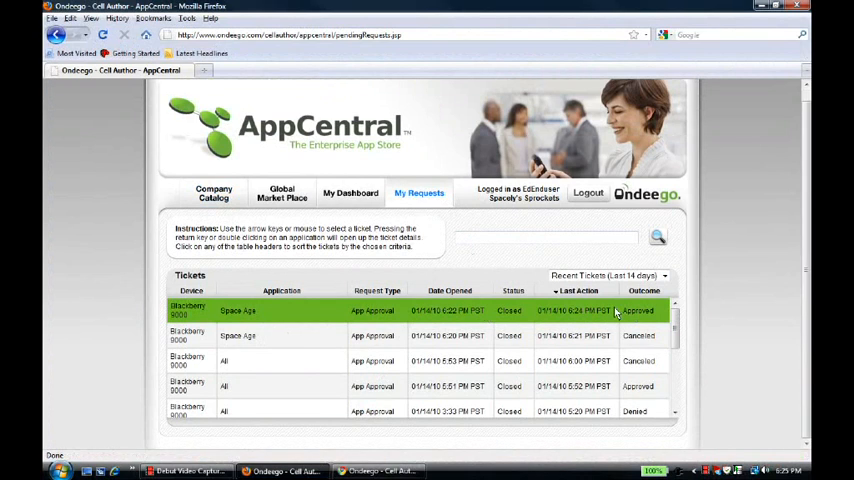
{"action": "mouse_move", "coordinate": [330, 217]}
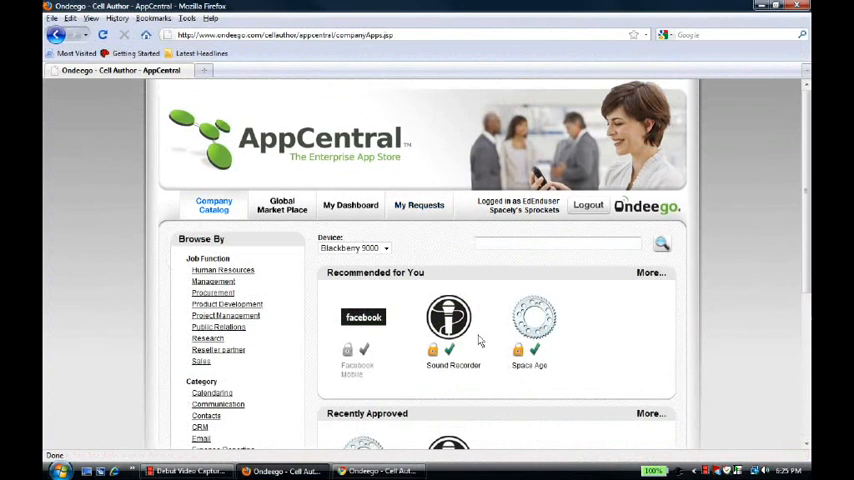
Download Space Age with 'Send an SMS to my phone' checked and submit.
{"action": "left_click", "coordinate": [529, 320]}
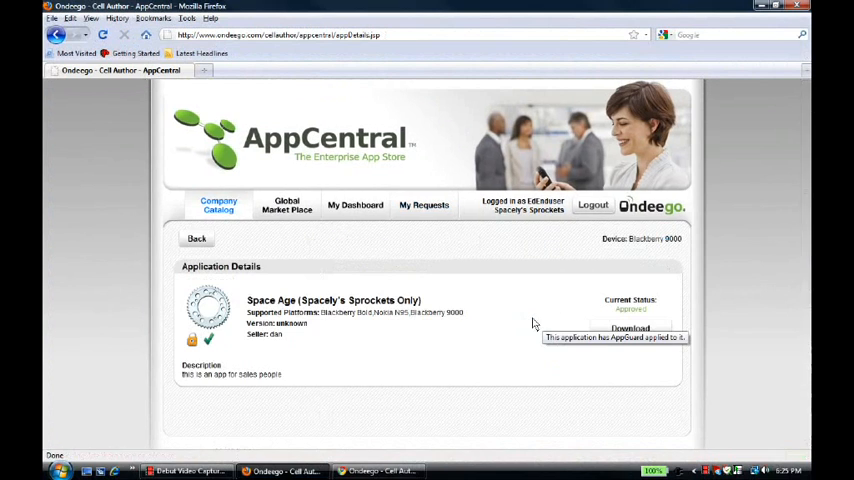
{"action": "left_click", "coordinate": [630, 328]}
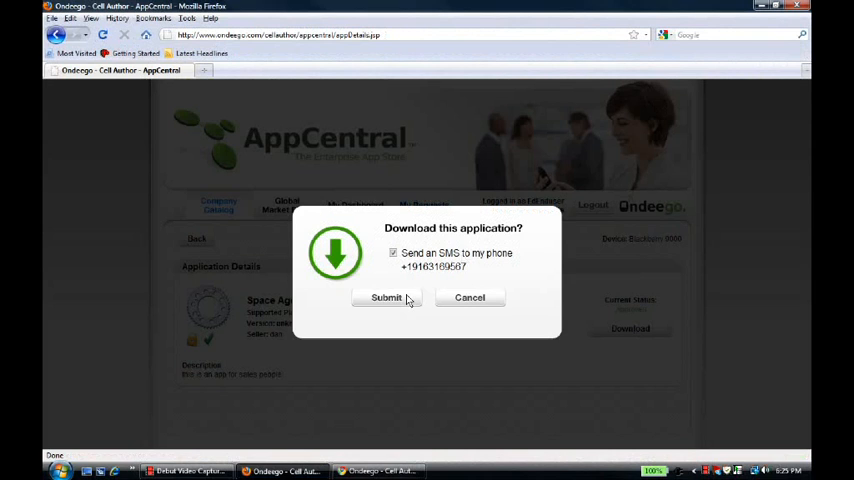
{"action": "left_click", "coordinate": [386, 297]}
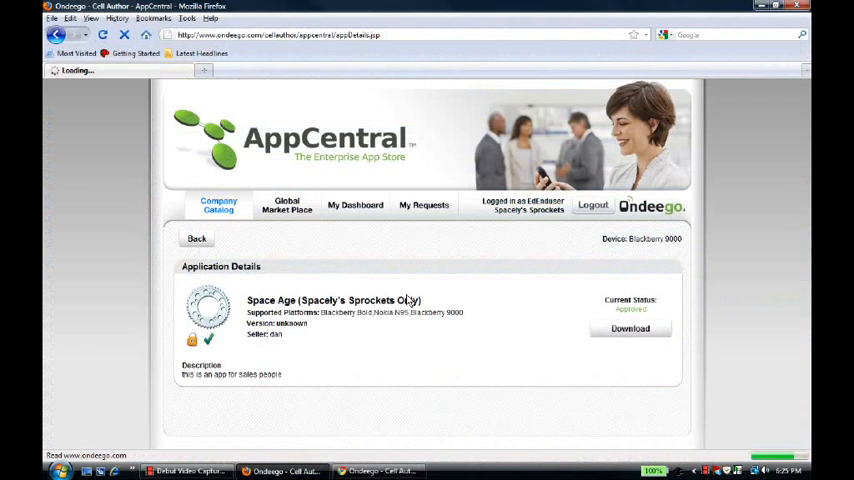
{"action": "left_click", "coordinate": [630, 328]}
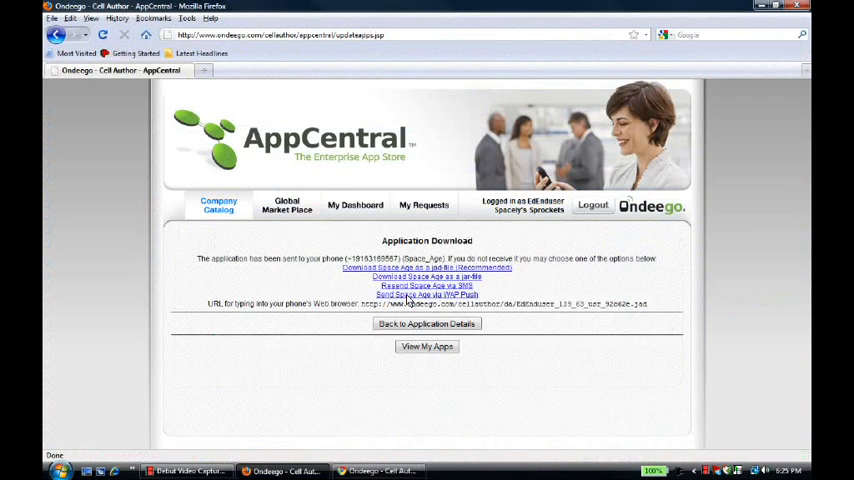